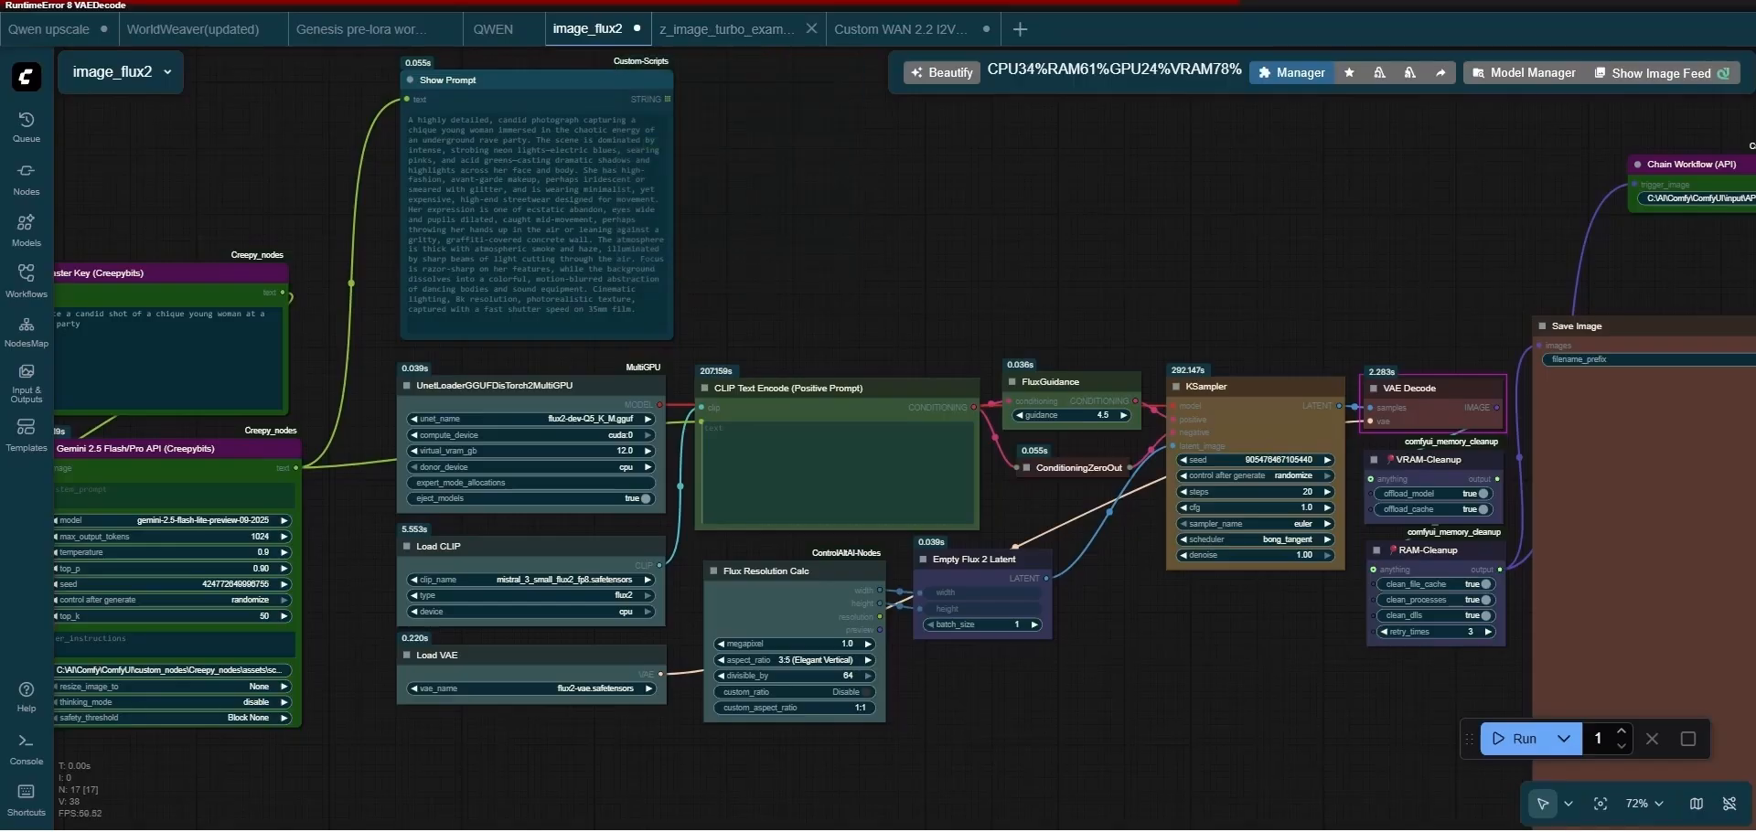
- Switch through the Z-Image turbo workflow to the Custom WAN 2.2 I2V workflow
left_click(727, 27)
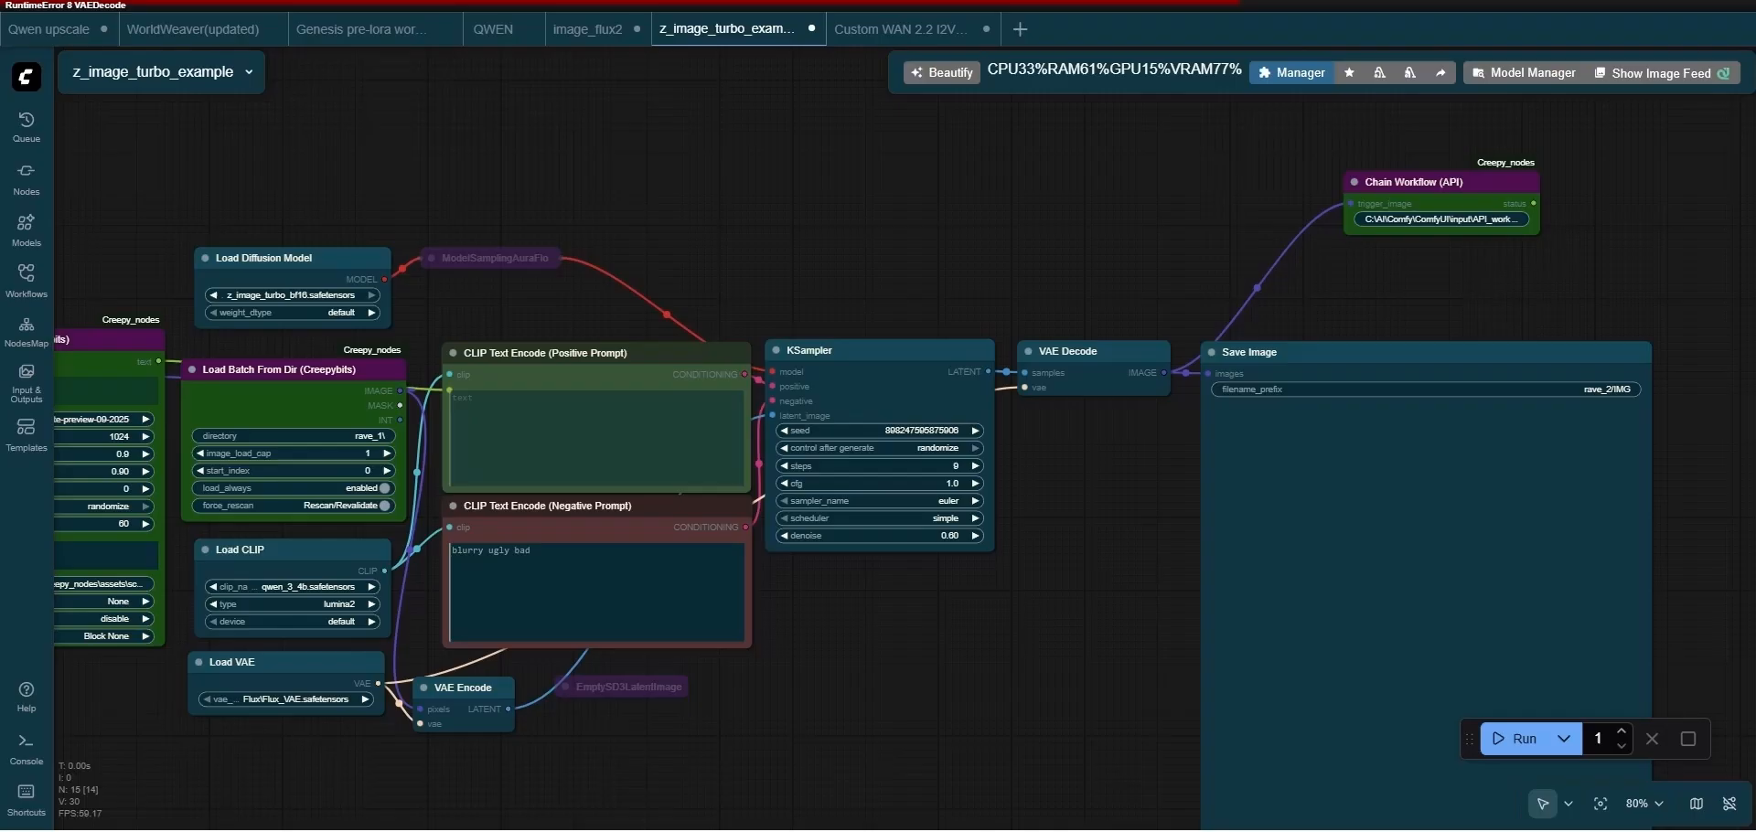
left_click(907, 29)
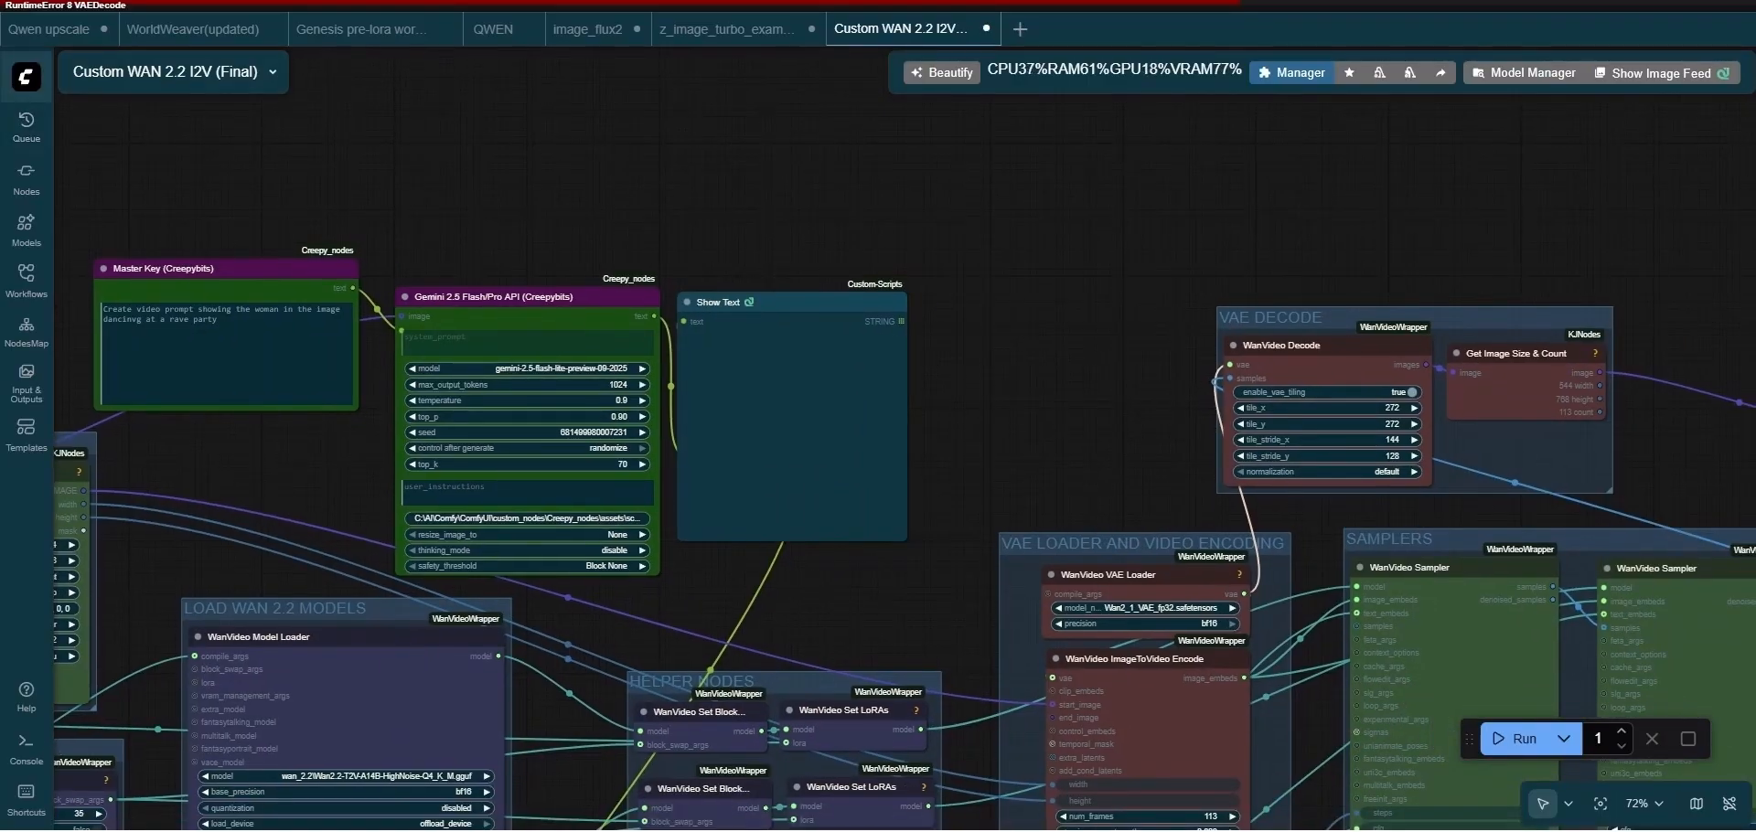
- Export the WAN 2.2 I2V workflow via File > Export (API), then return to image_flux2
left_click(22, 81)
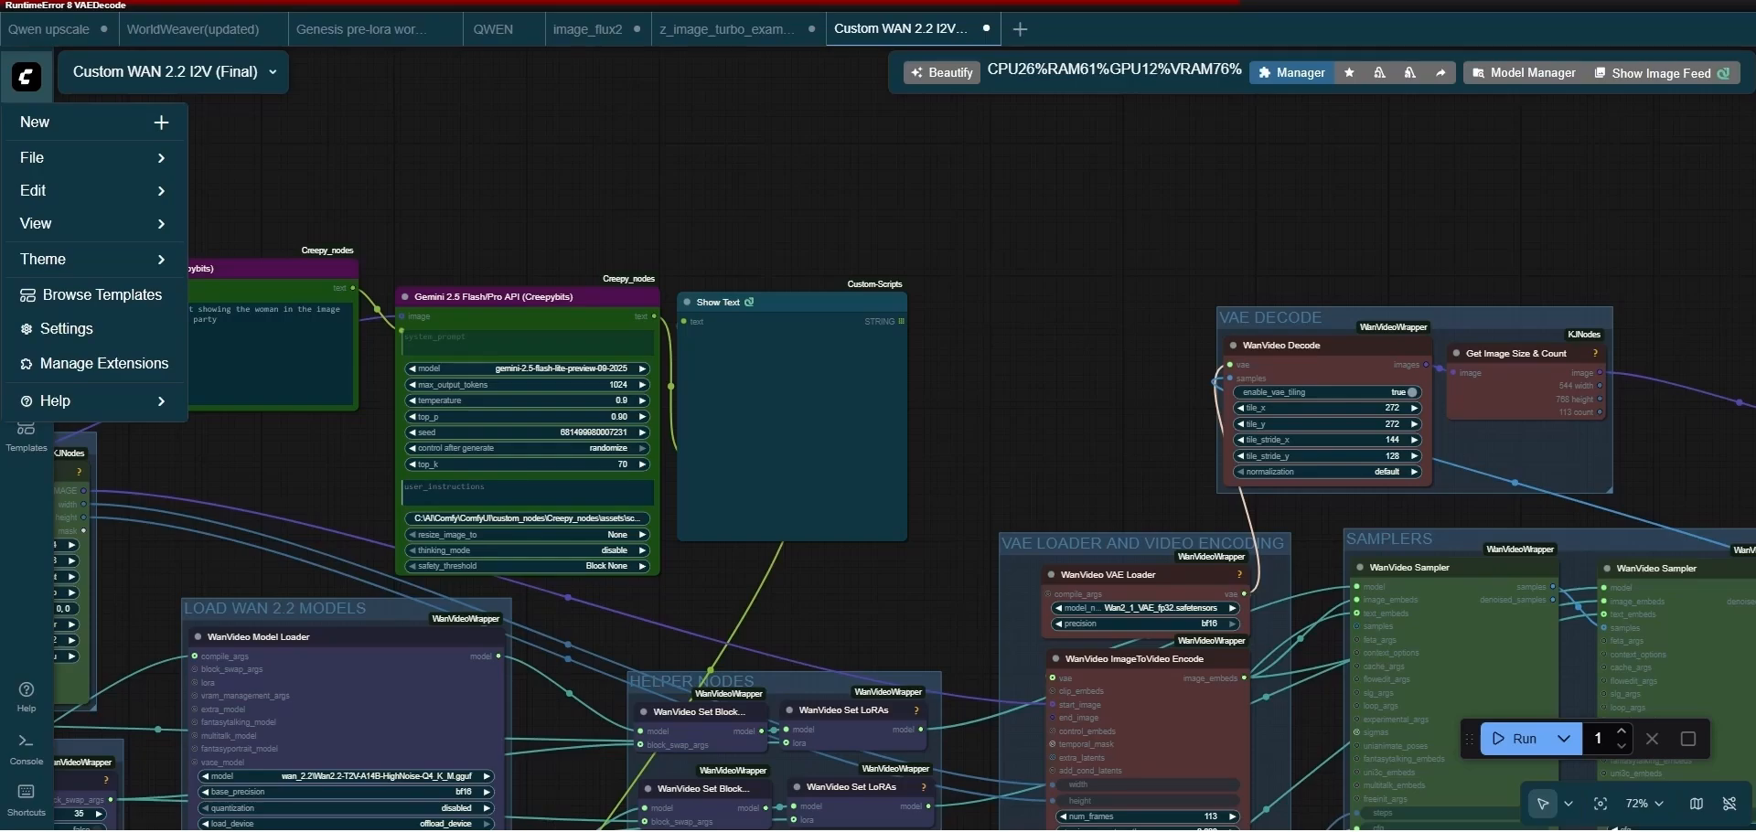
left_click(33, 158)
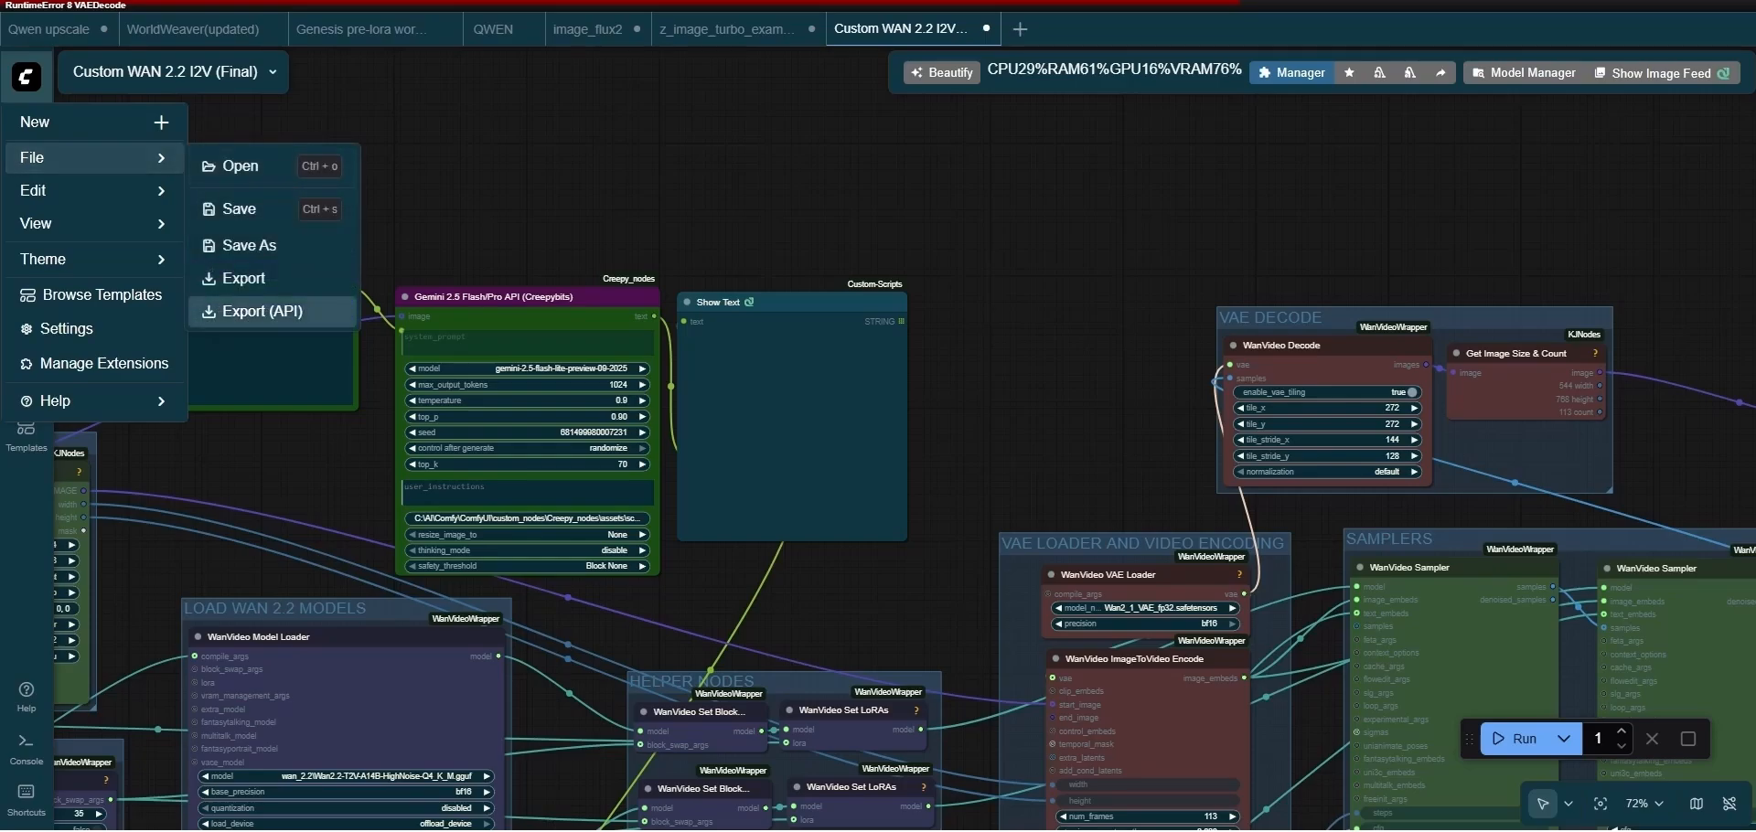
mouse_move(243, 277)
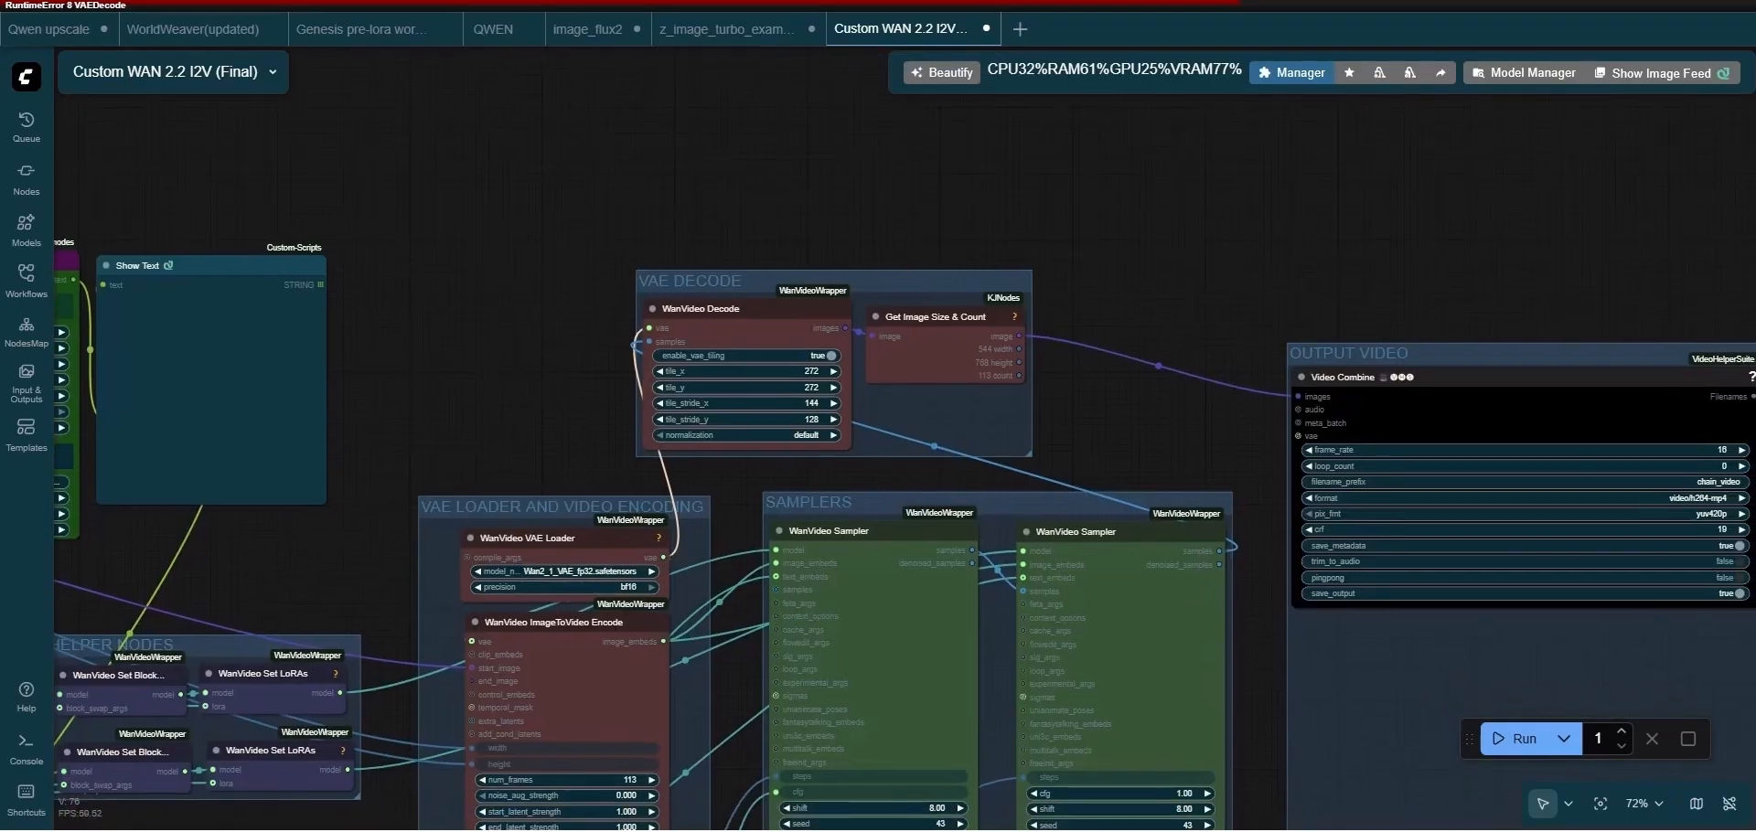
left_click(589, 29)
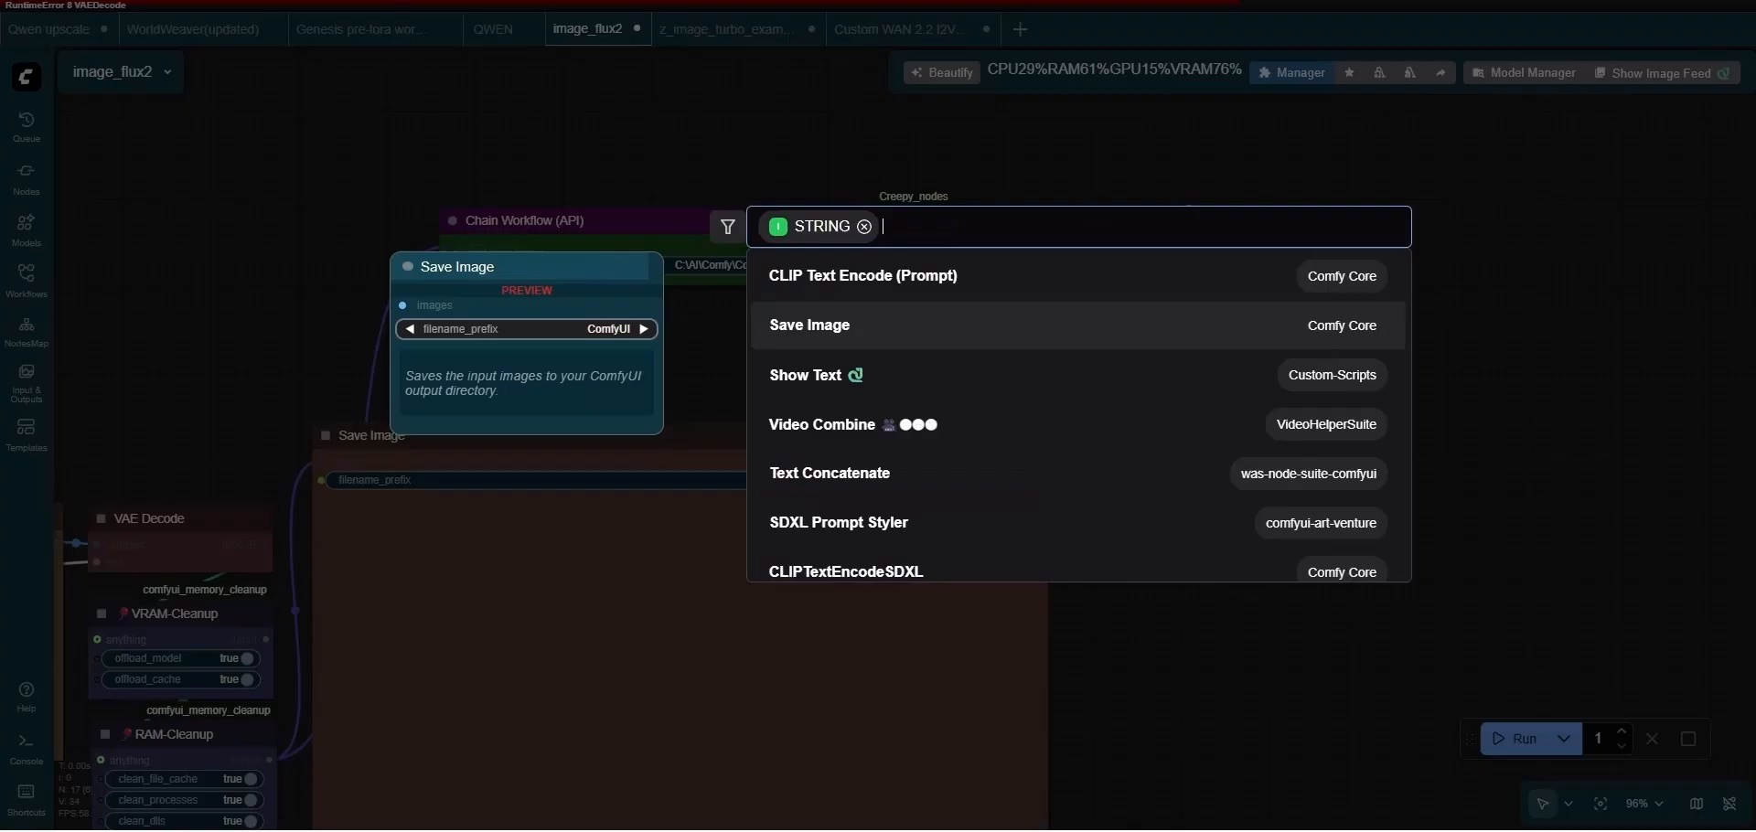
- Set the Flux2 Save Image node's filename prefix to rave_1/IMG
left_click(805, 375)
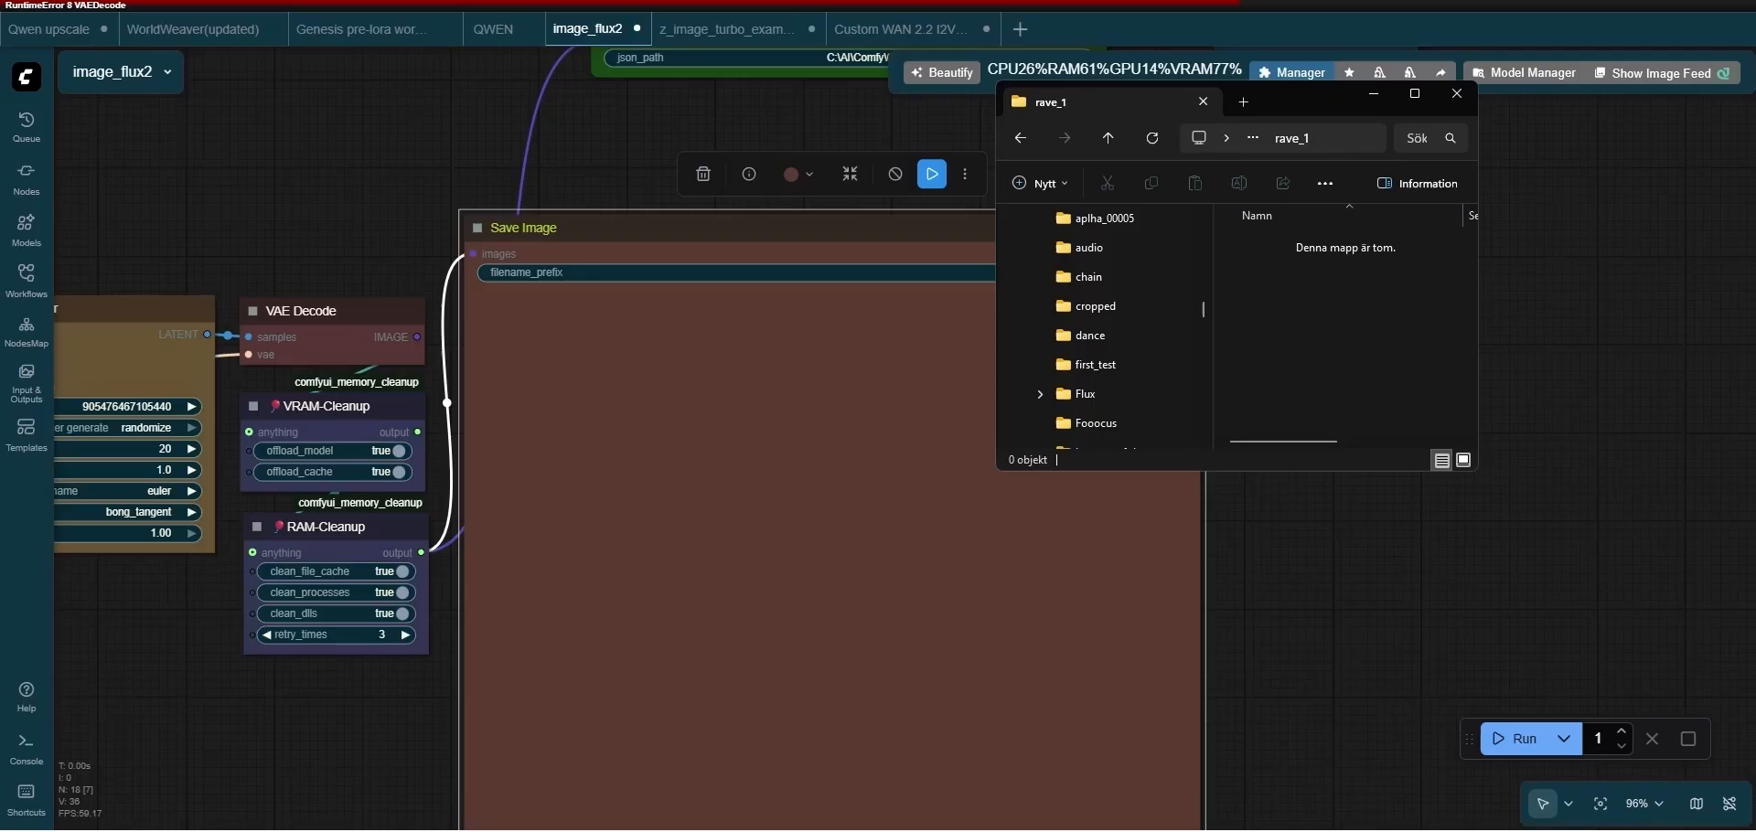
left_click(1105, 217)
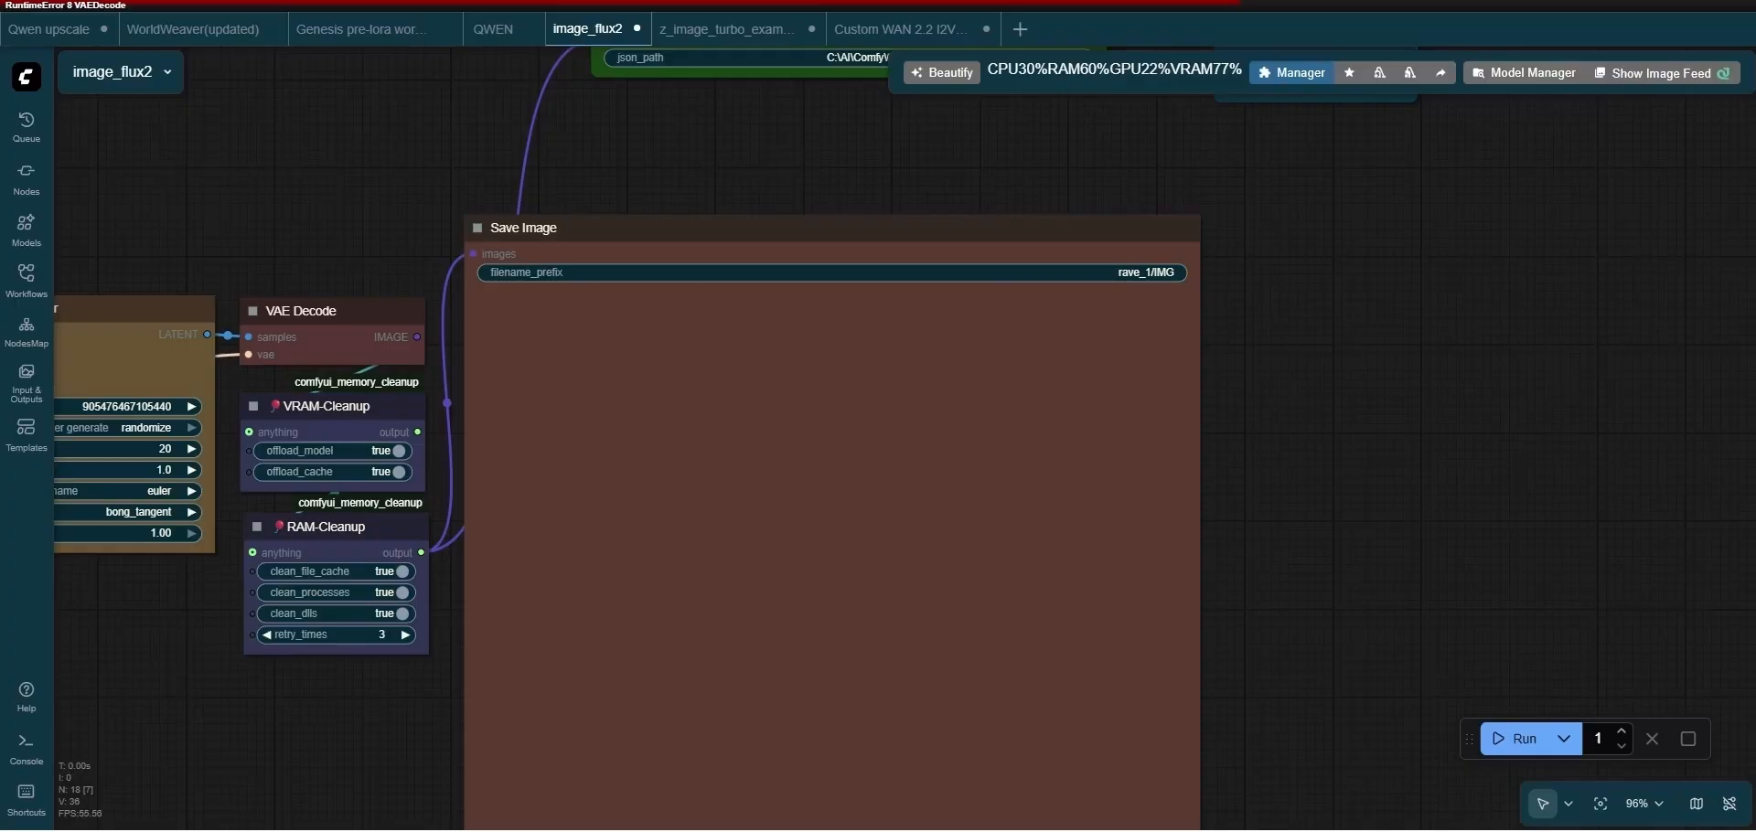
- Set the Z-Image Load Batch From Dir directory to D:\AI_images\Output\rave_1
left_click(728, 30)
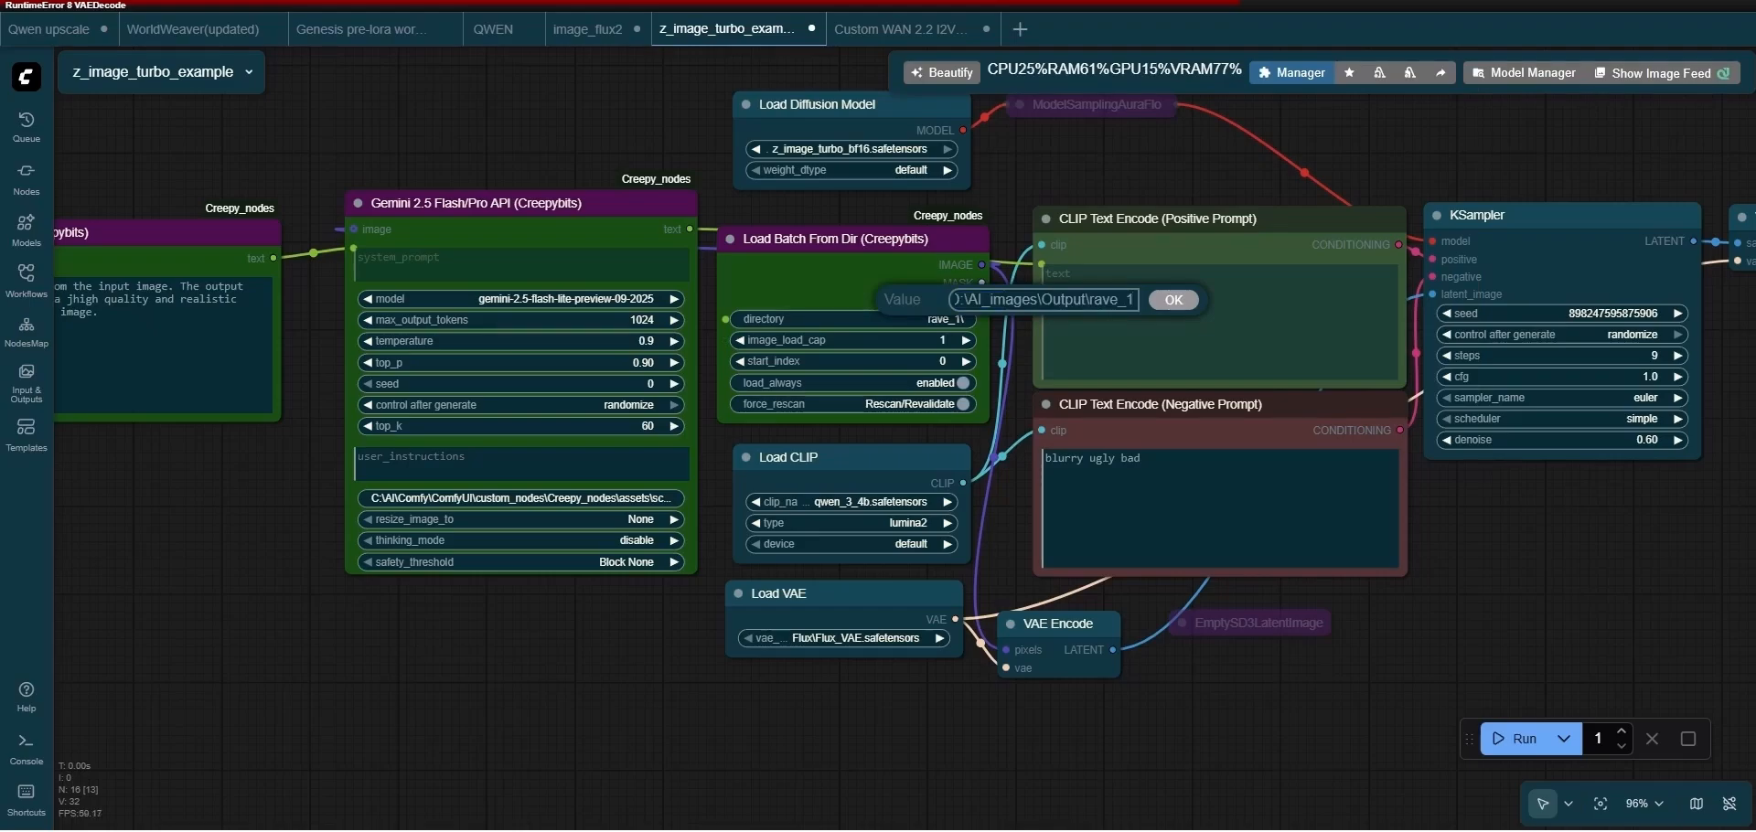
left_click(1174, 300)
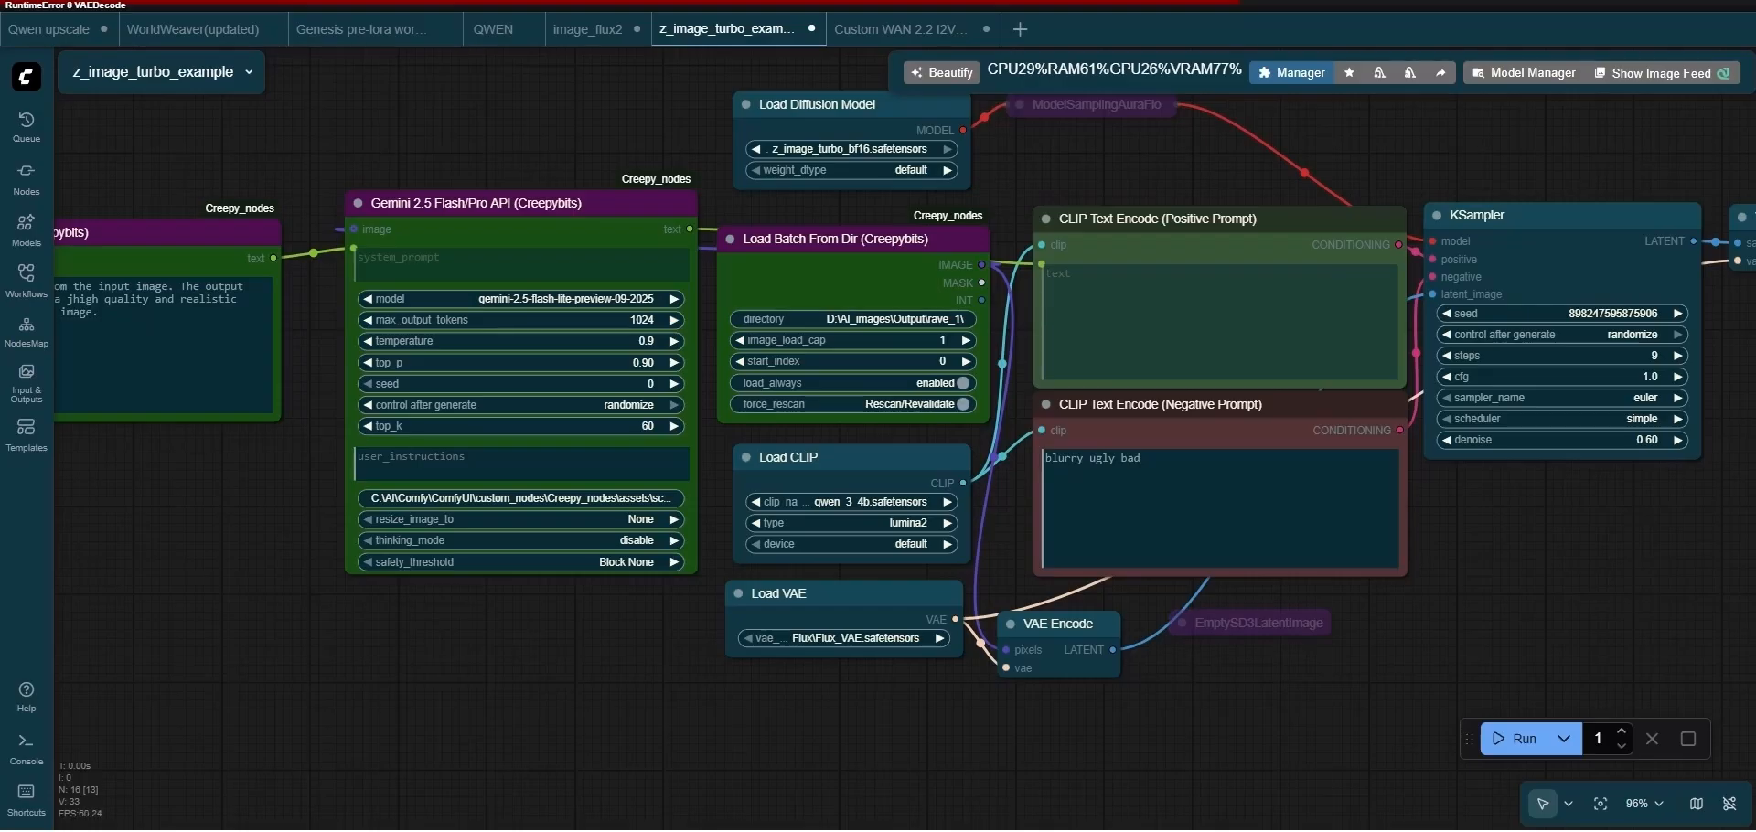
- Set the WAN 2.2 Load Batch From Dir directory to D:\AI_images\Output\rave_2, then return to Flux2
left_click(911, 28)
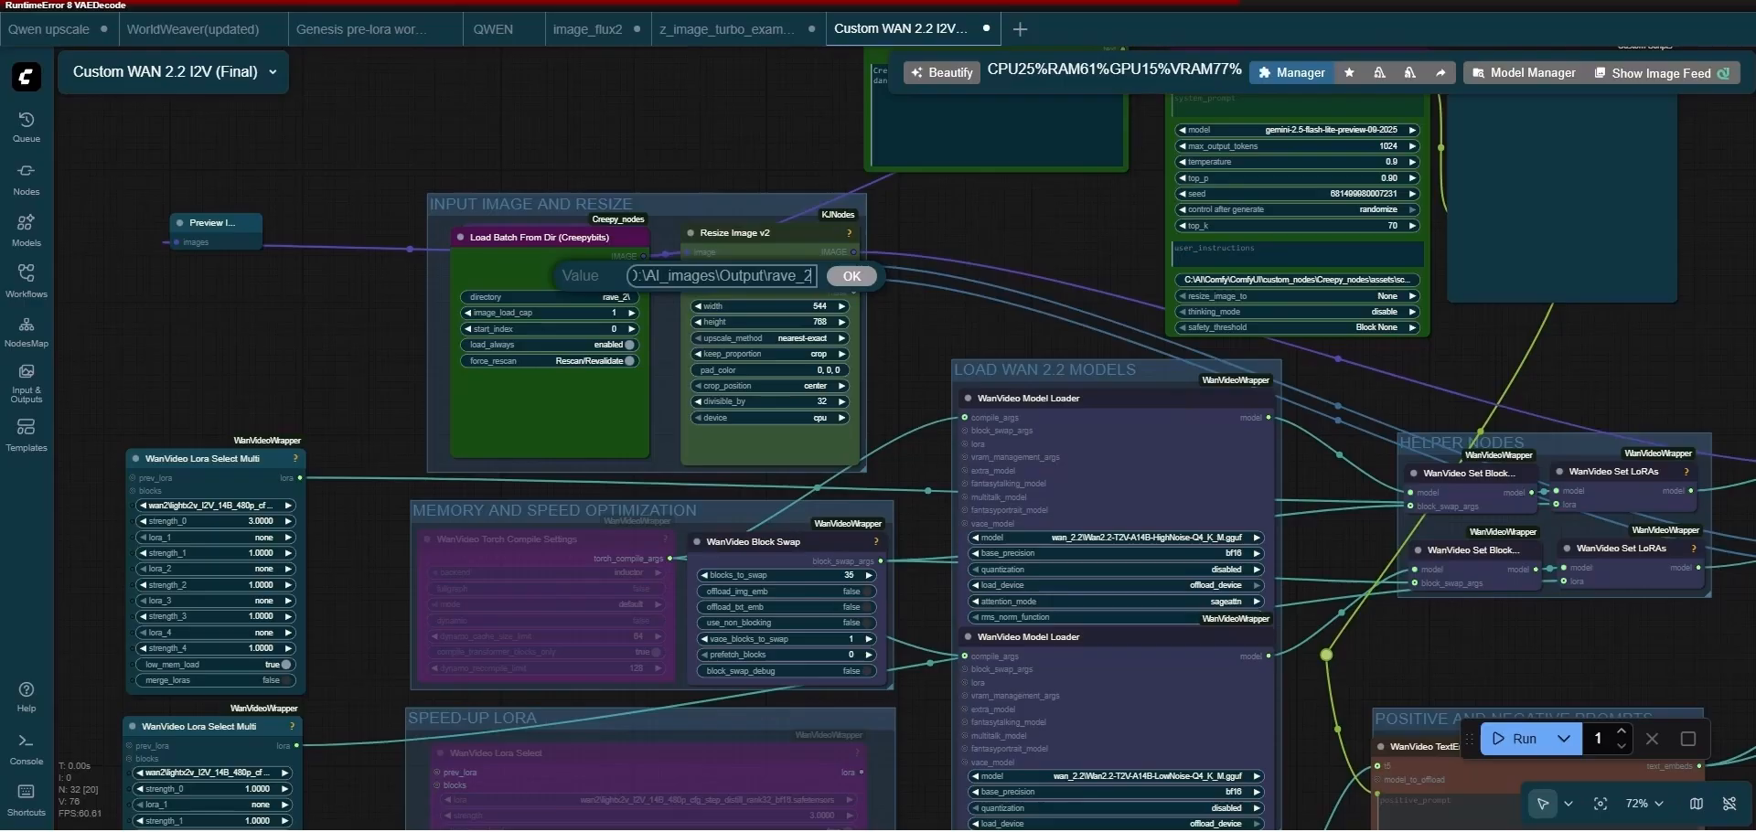
left_click(852, 276)
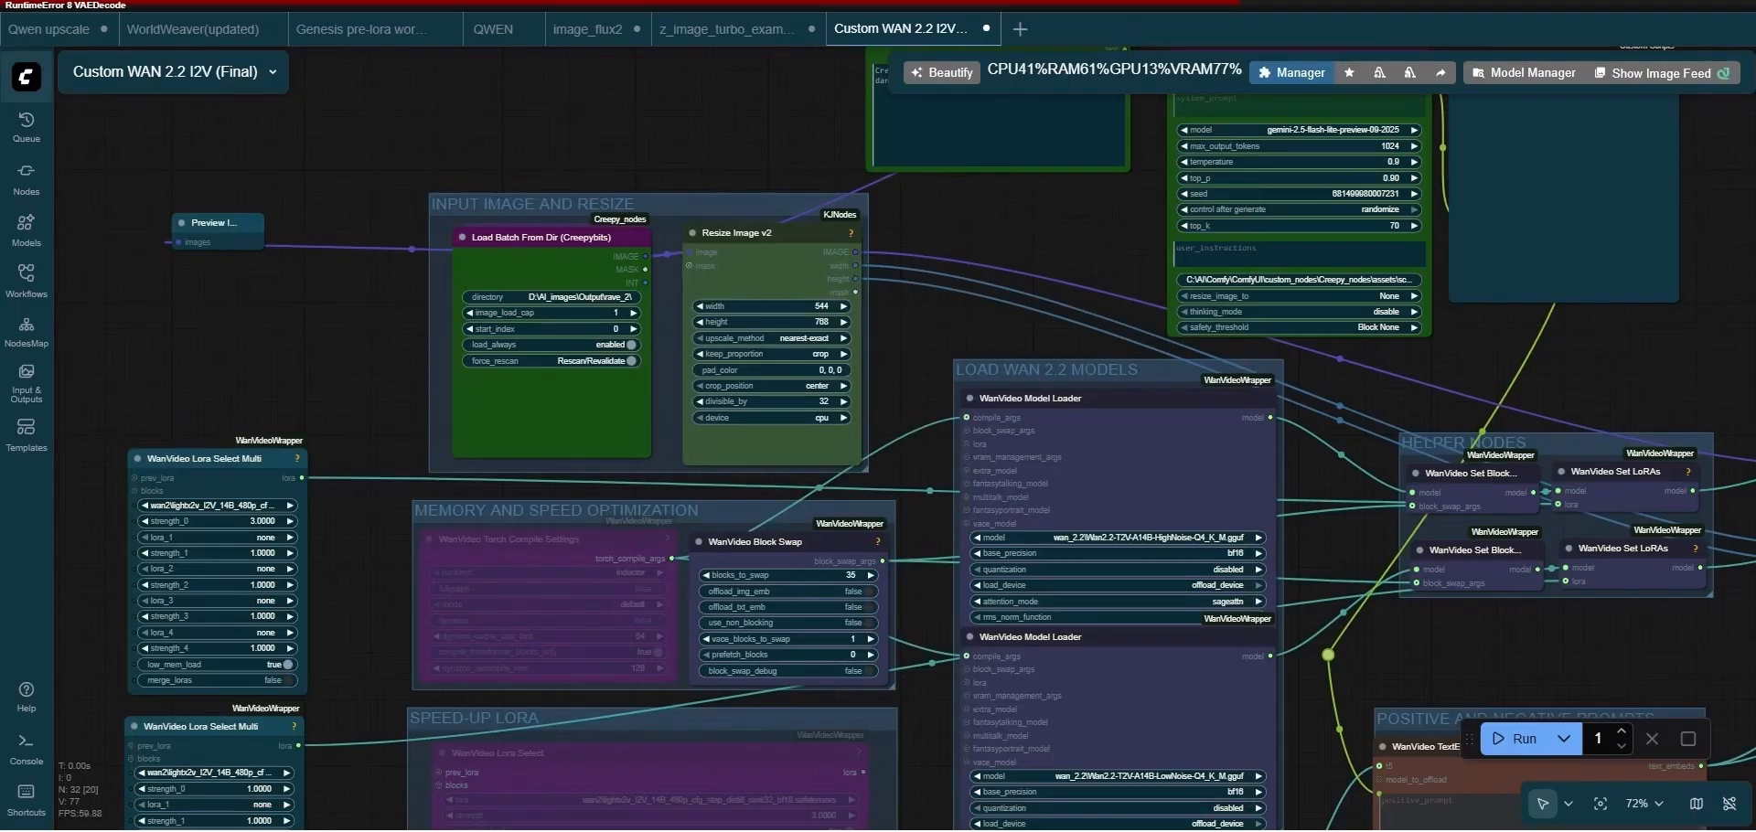
left_click(593, 31)
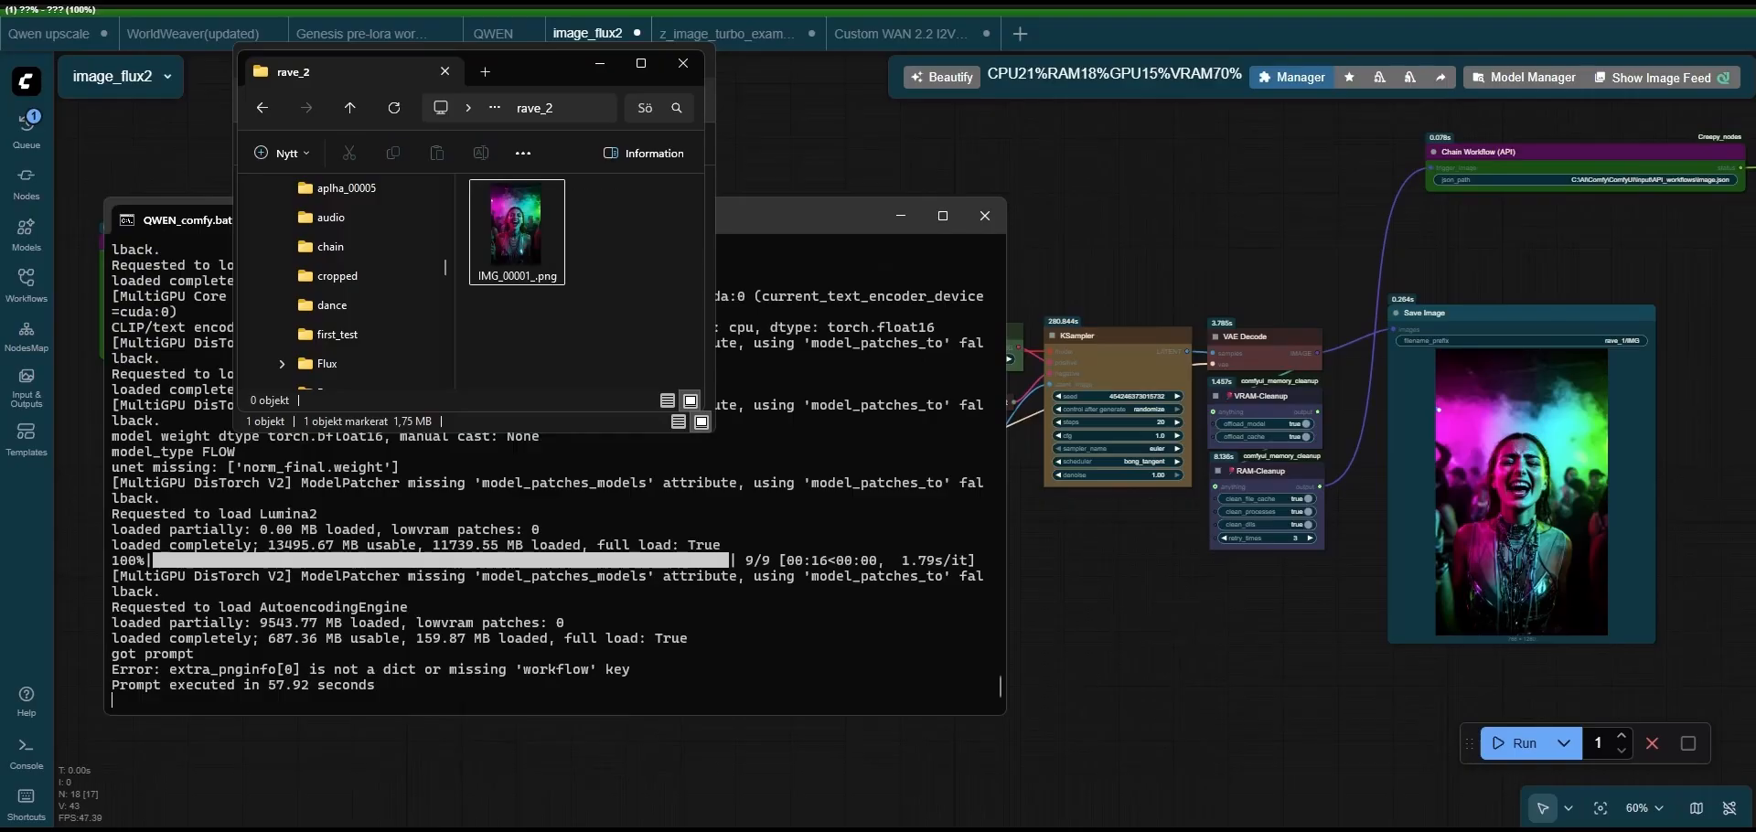
- Preview IMG_00001_.png in Photos, close it, and navigate to AI_images > Output
double_click(515, 225)
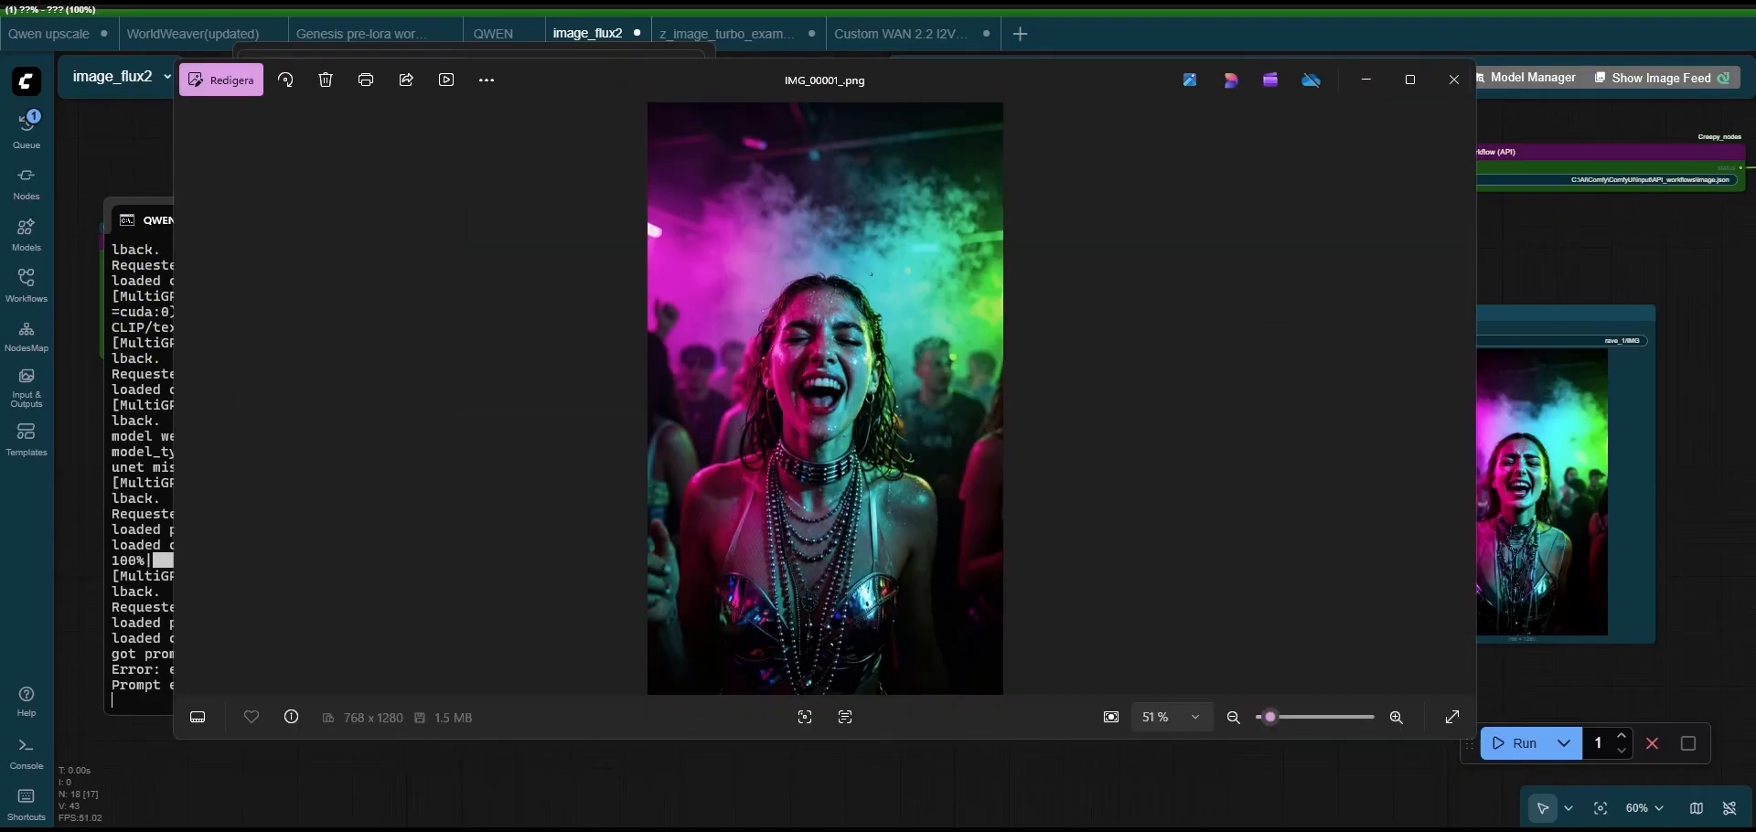
left_click(1397, 717)
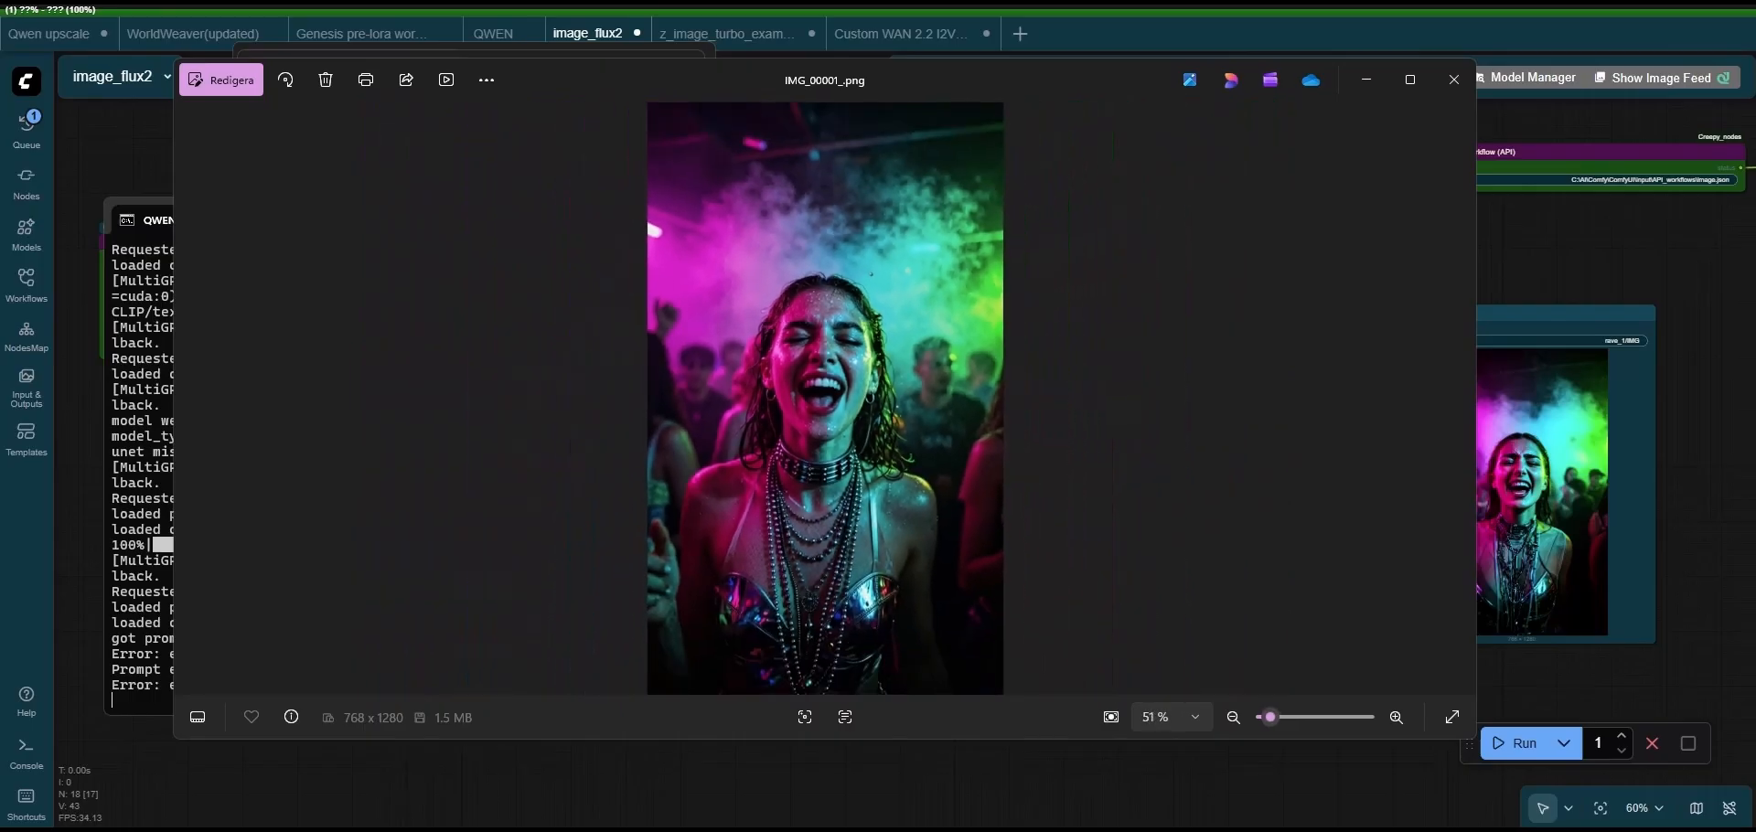
left_click(1397, 716)
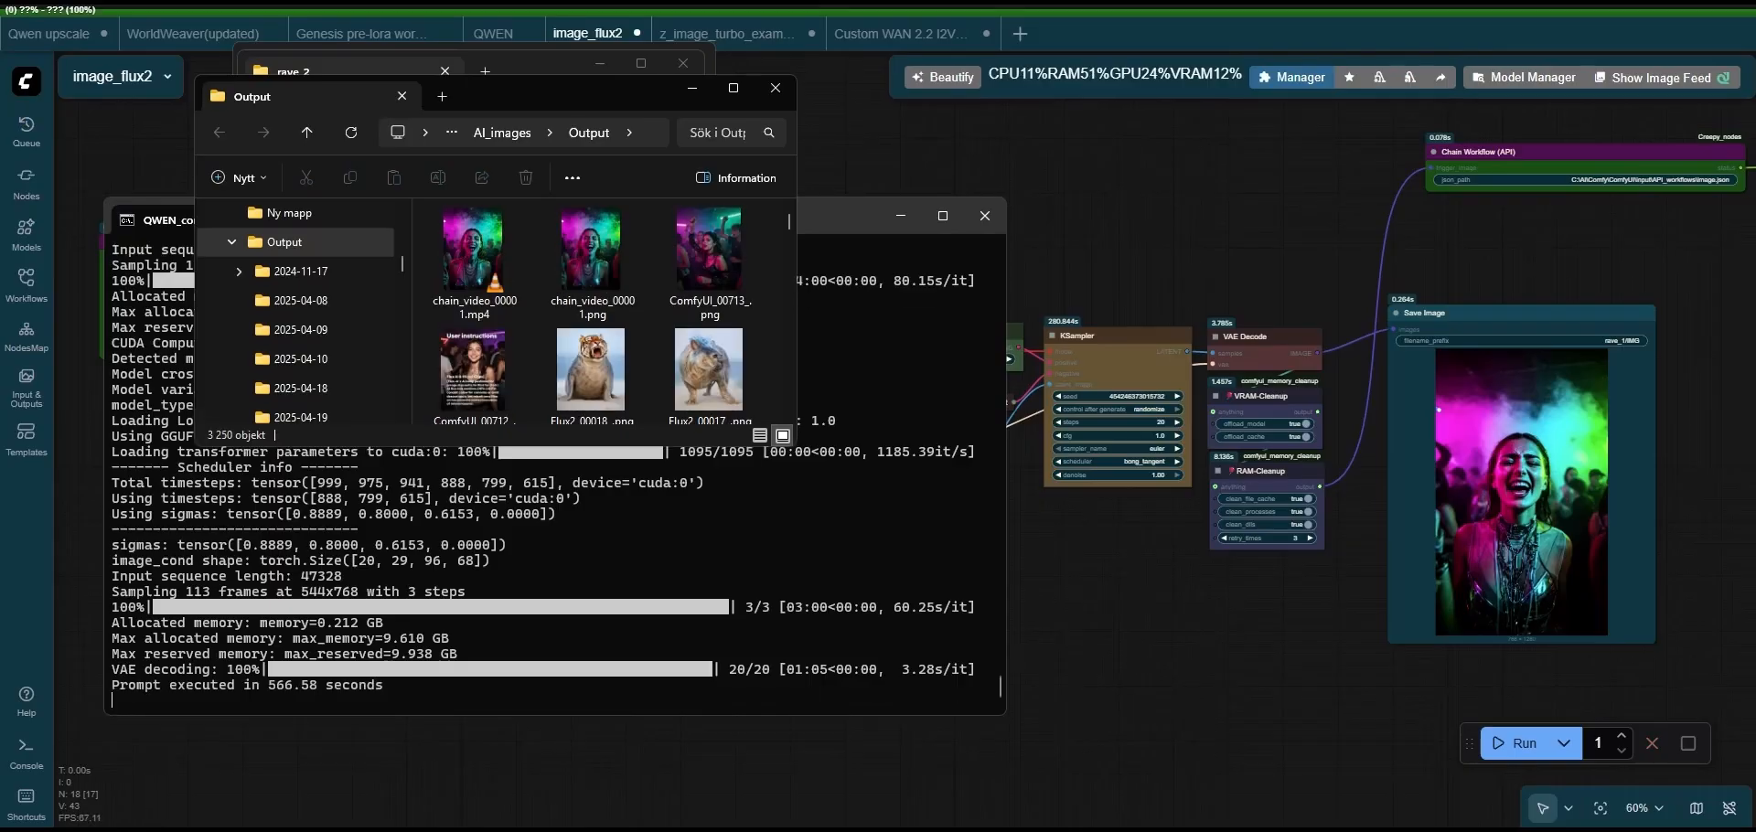
- Play chain_video_00001.mp4 from the Output folder in the media player
left_click(472, 249)
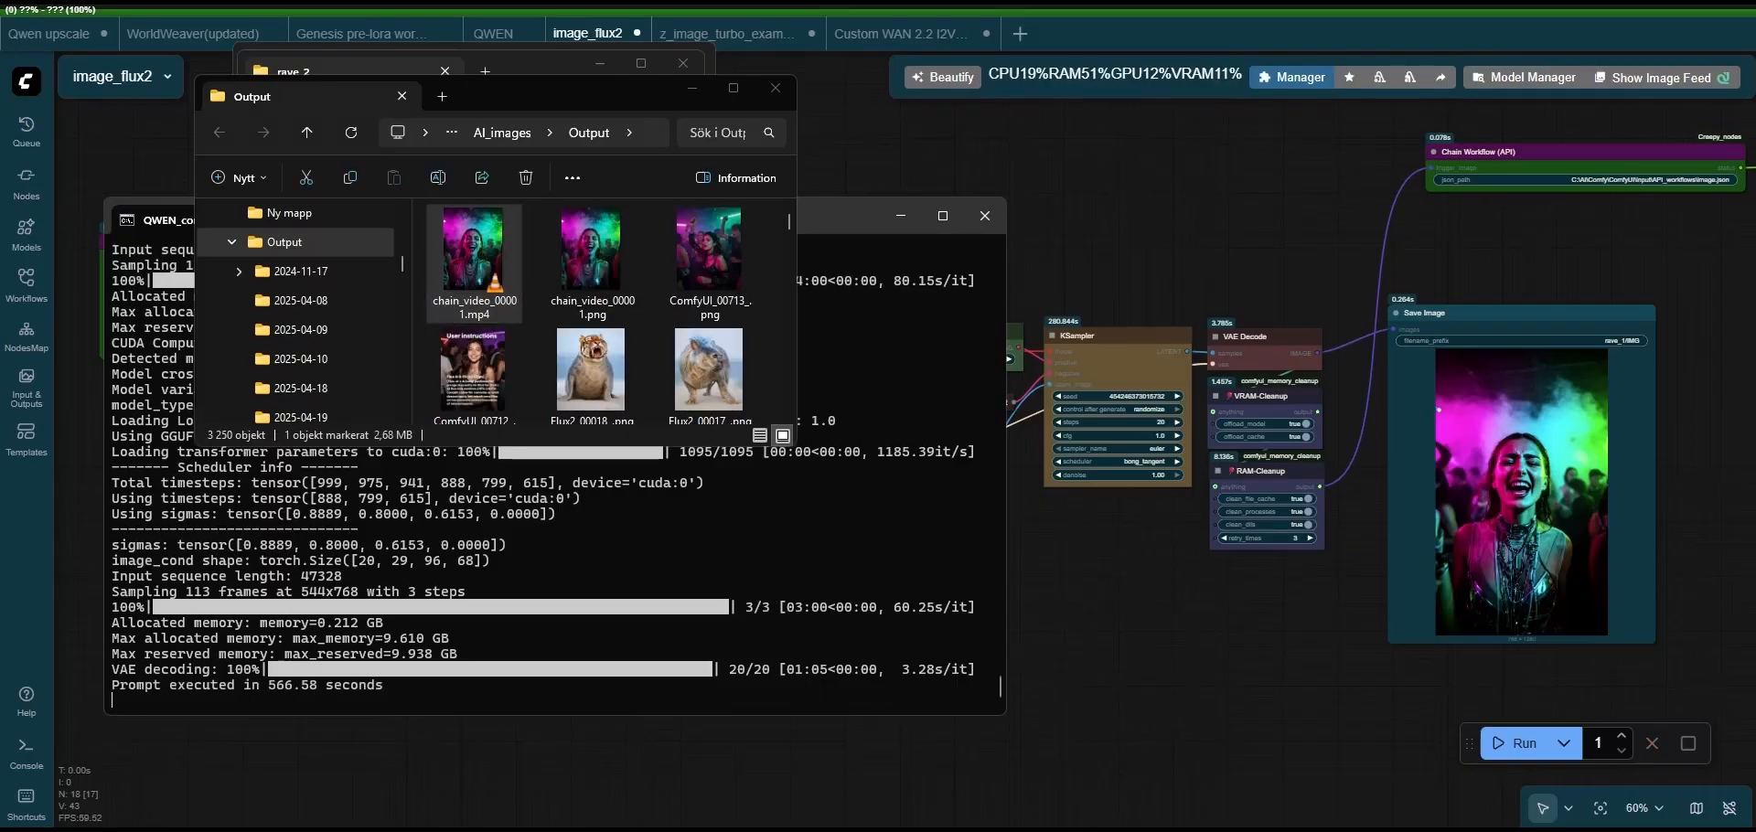
double_click(472, 249)
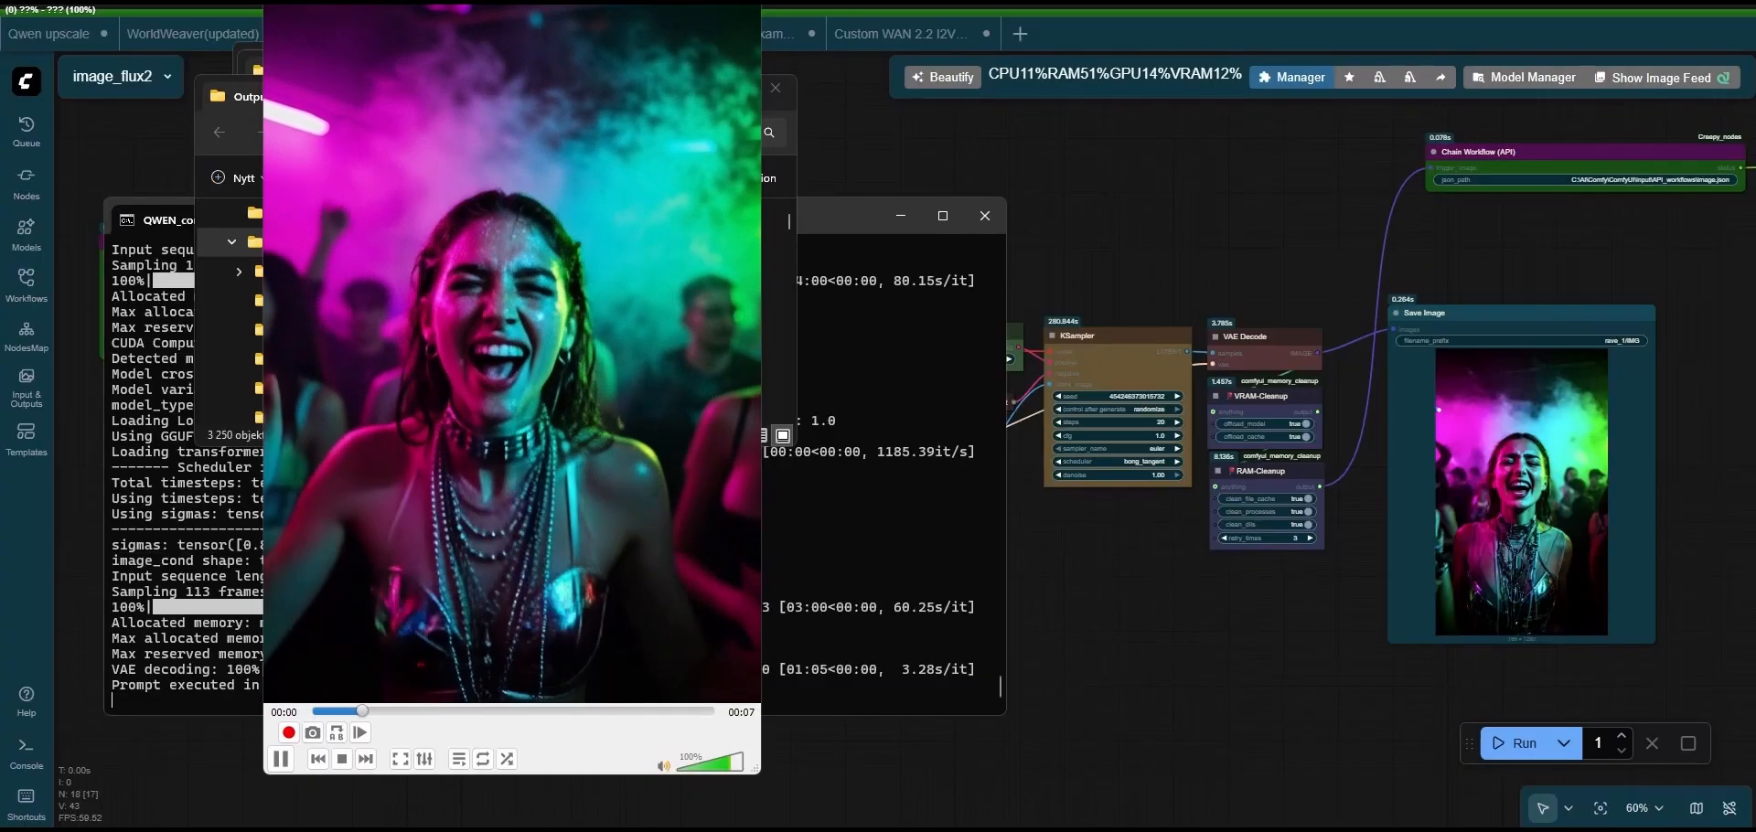